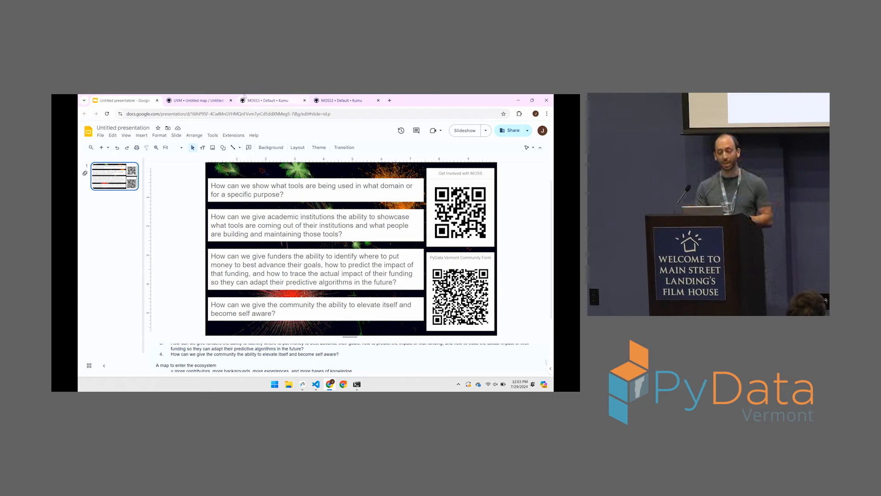
# Bring up the UVM map and show the University of Vermont as an academic institution
pyautogui.click(200, 100)
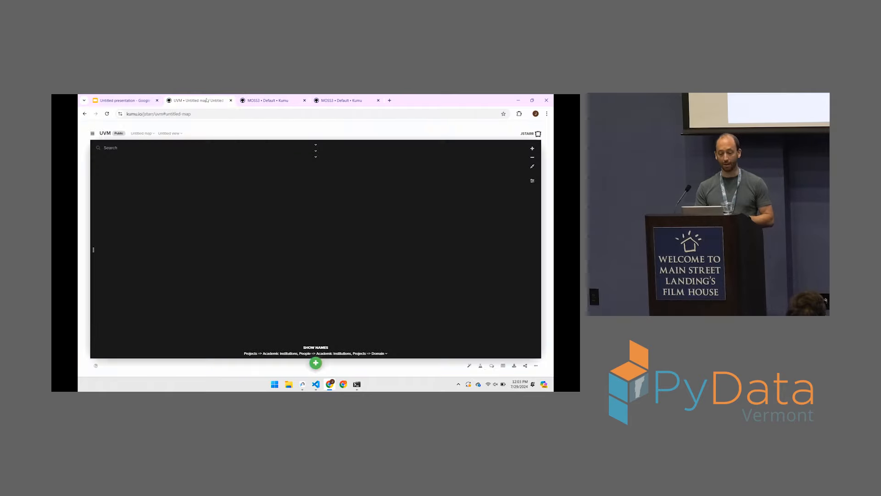
pyautogui.moveTo(316, 161)
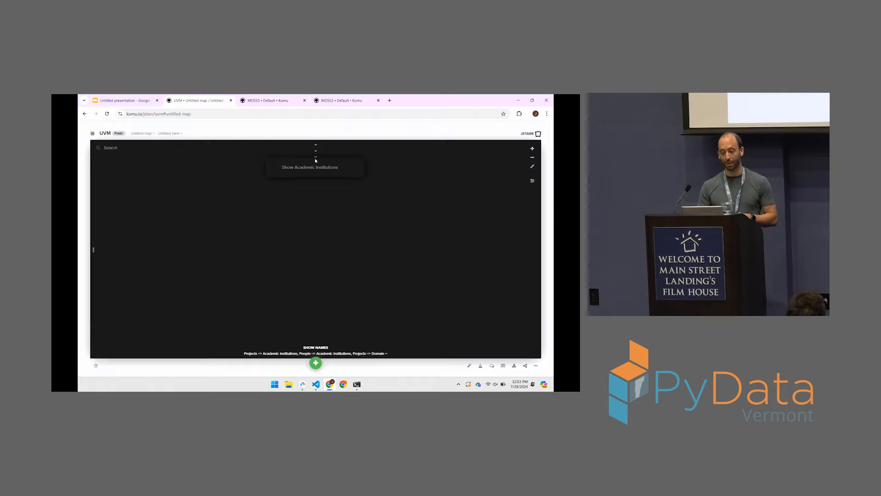
pyautogui.click(310, 167)
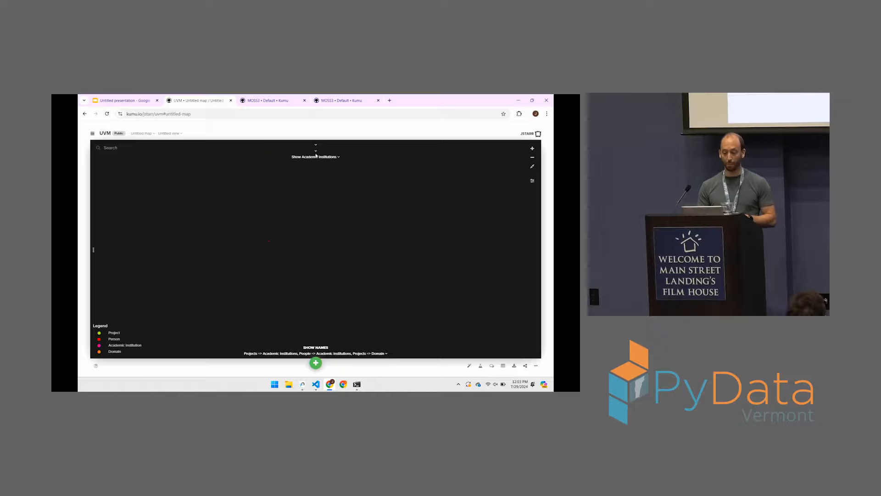
pyautogui.moveTo(503, 175)
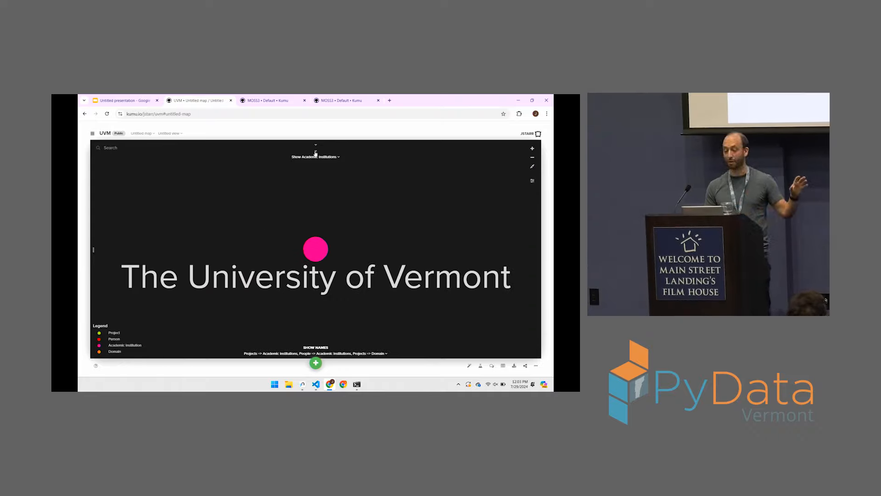
pyautogui.click(315, 156)
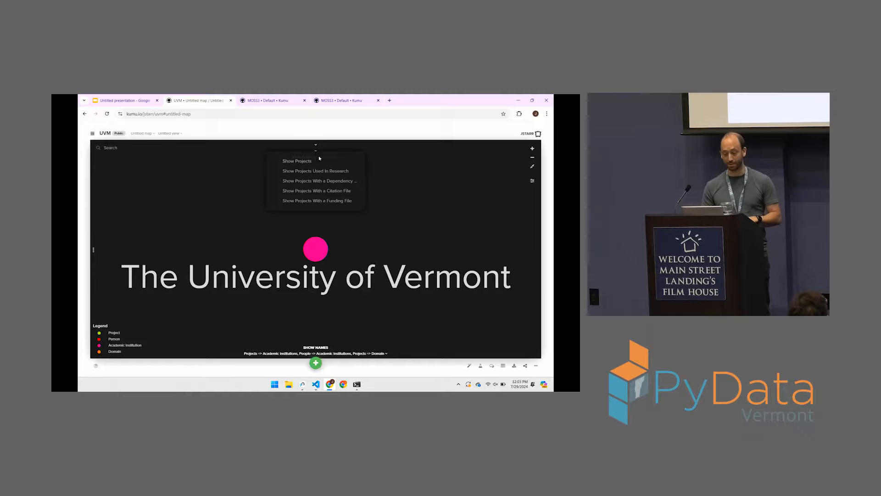
pyautogui.moveTo(298, 162)
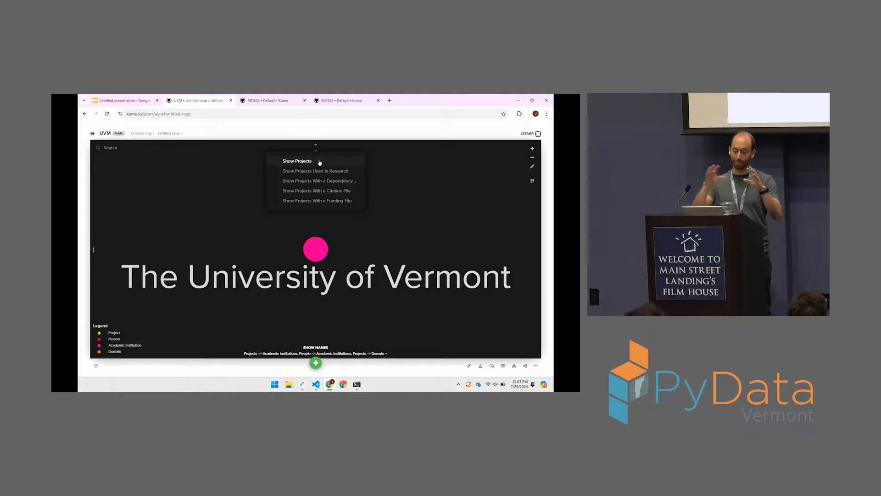
# Show all projects on the UVM map and zoom to fit the whole network
pyautogui.click(297, 160)
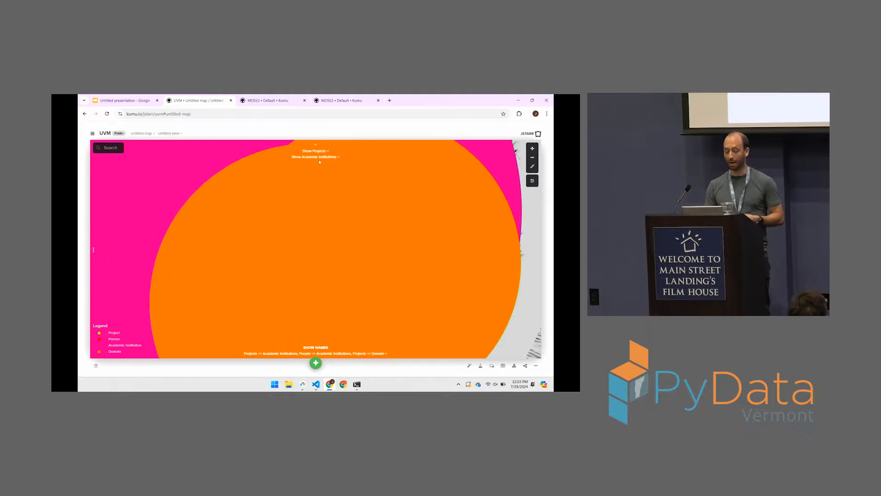
pyautogui.click(531, 148)
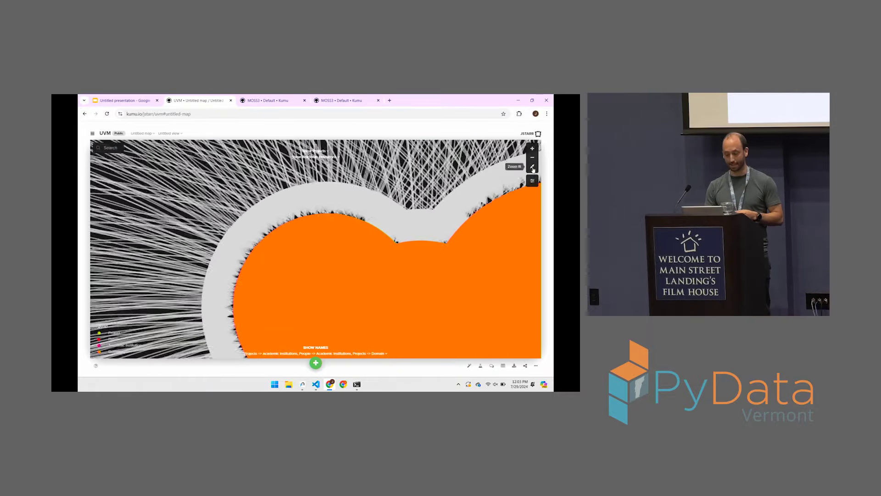
pyautogui.click(533, 169)
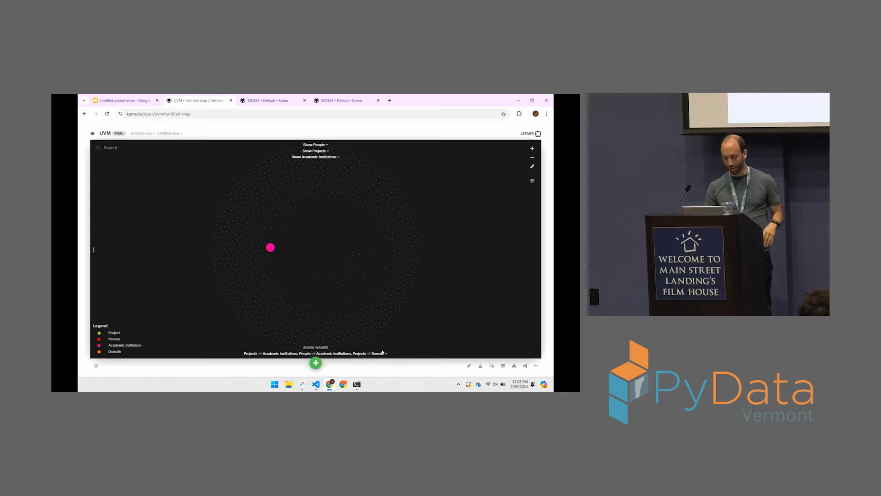
# Show only People→Academic Institutions, Projects→Academic Institutions and Projects→Domain connections
pyautogui.click(378, 353)
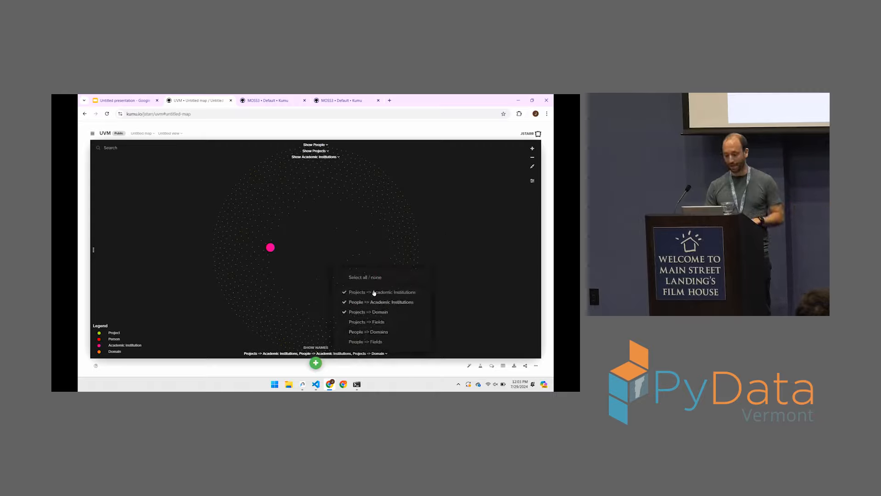
pyautogui.click(369, 312)
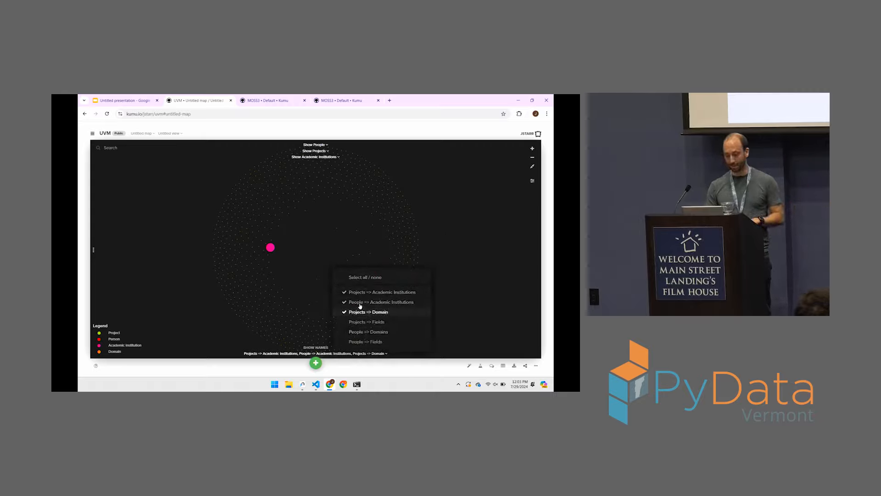
pyautogui.click(366, 276)
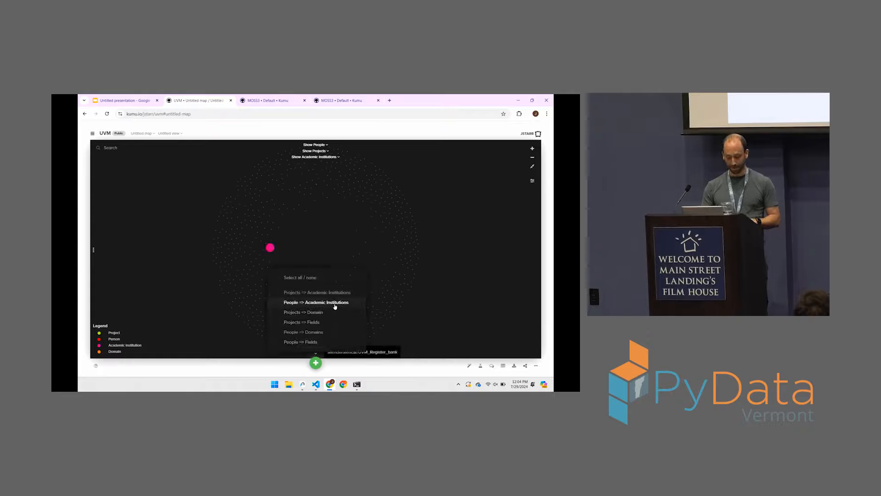
pyautogui.click(316, 302)
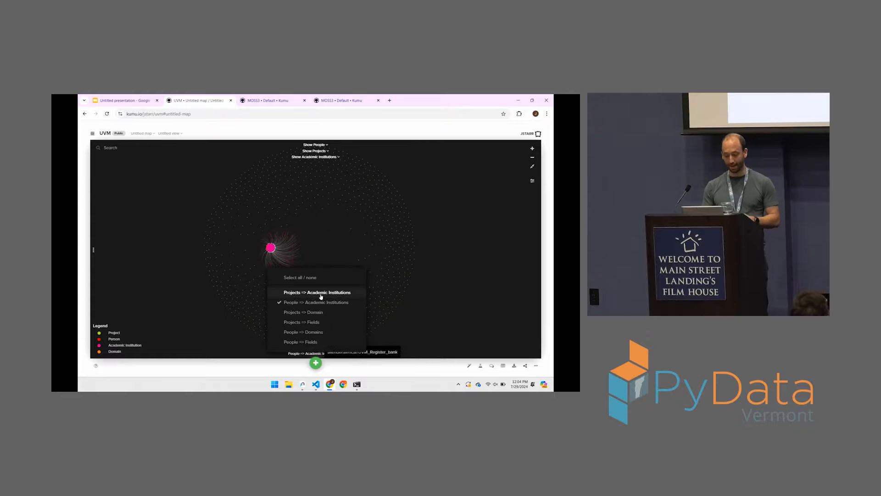
pyautogui.click(316, 292)
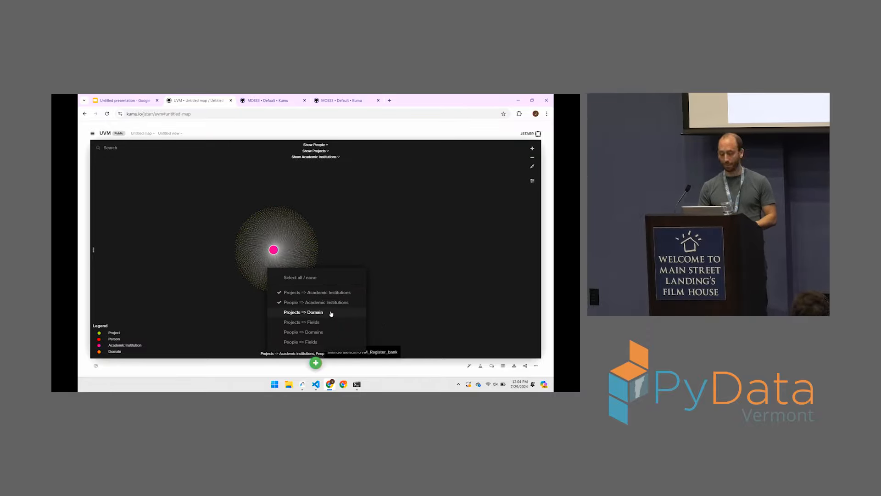
pyautogui.click(303, 312)
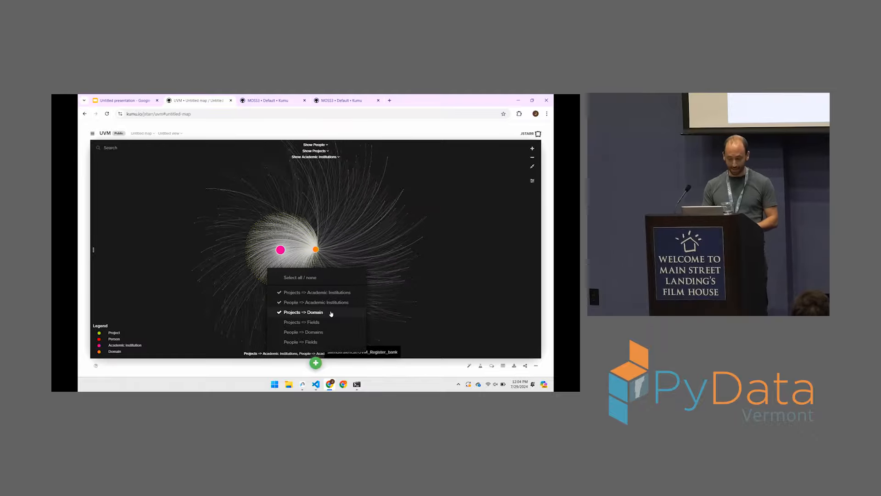
pyautogui.click(304, 312)
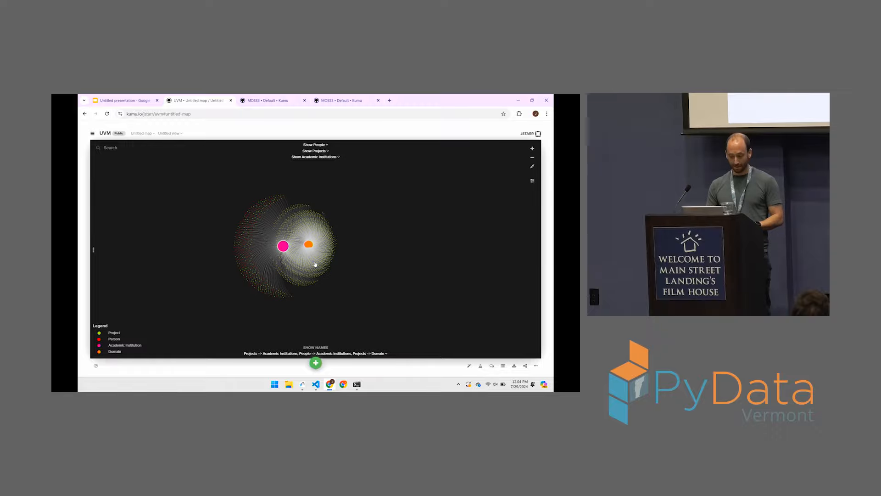
pyautogui.moveTo(303, 236)
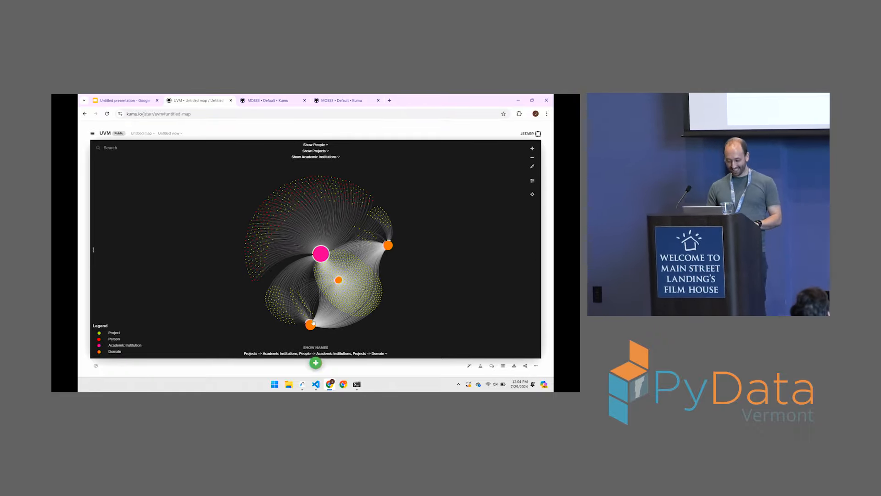
# Highlight the Social Sciences domain cluster, then switch to the MOSS3 map
pyautogui.click(310, 324)
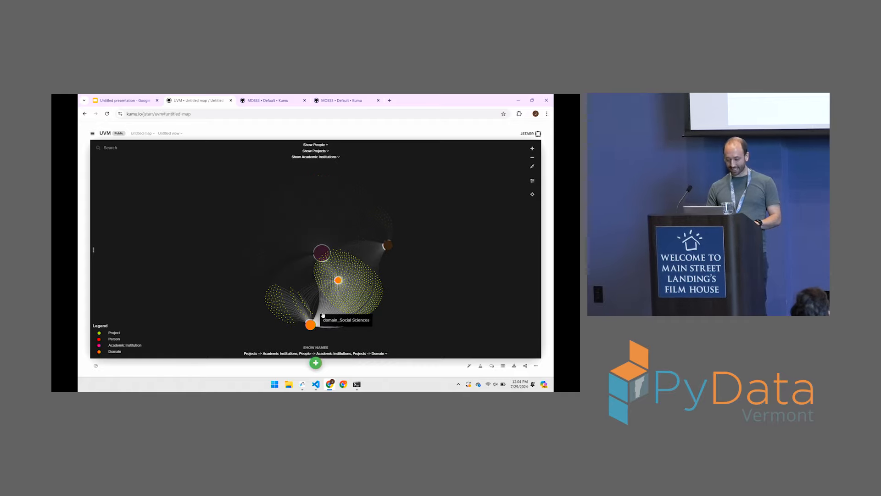
pyautogui.moveTo(388, 246)
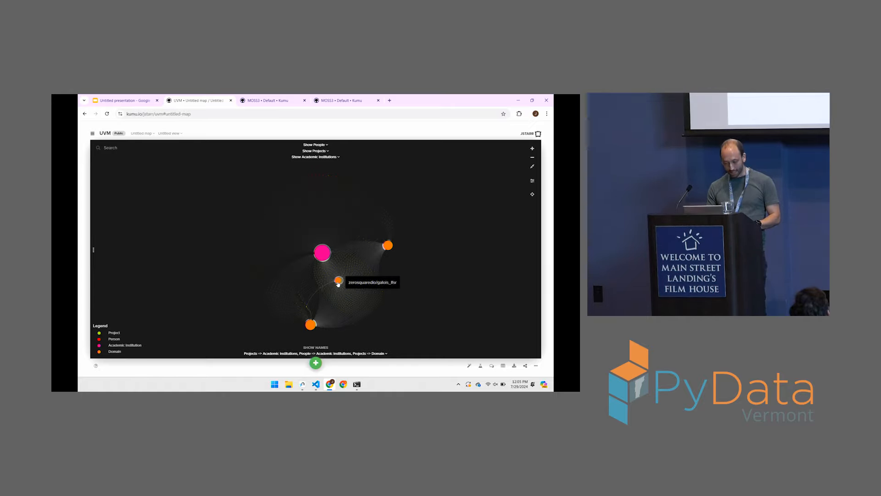
pyautogui.moveTo(338, 281)
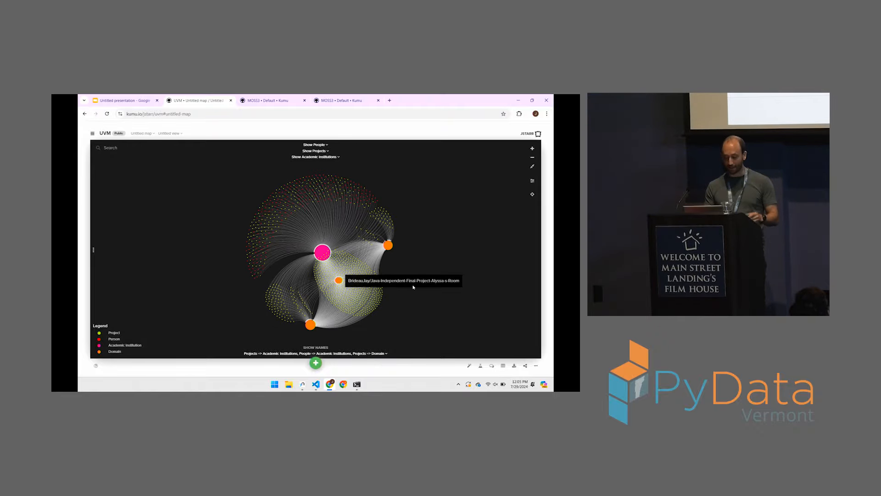
pyautogui.click(371, 353)
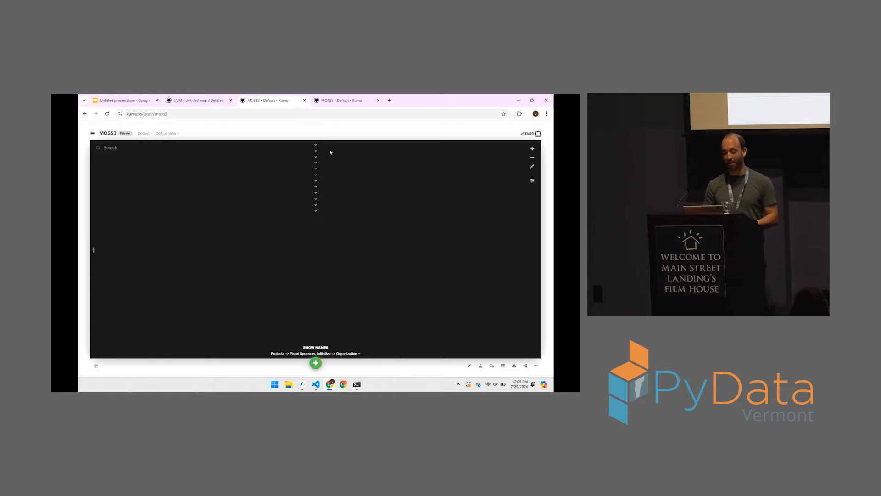
# Show people as scattered person nodes on the empty MOSS3 map
pyautogui.click(316, 145)
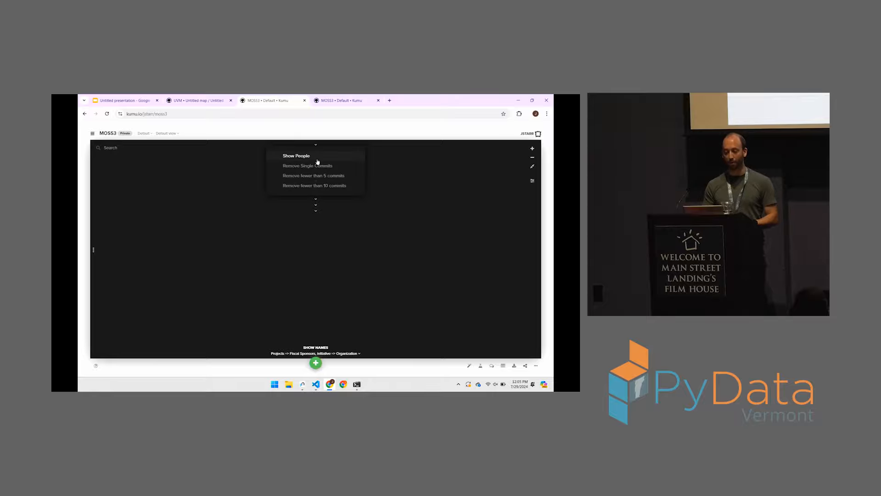
pyautogui.moveTo(413, 193)
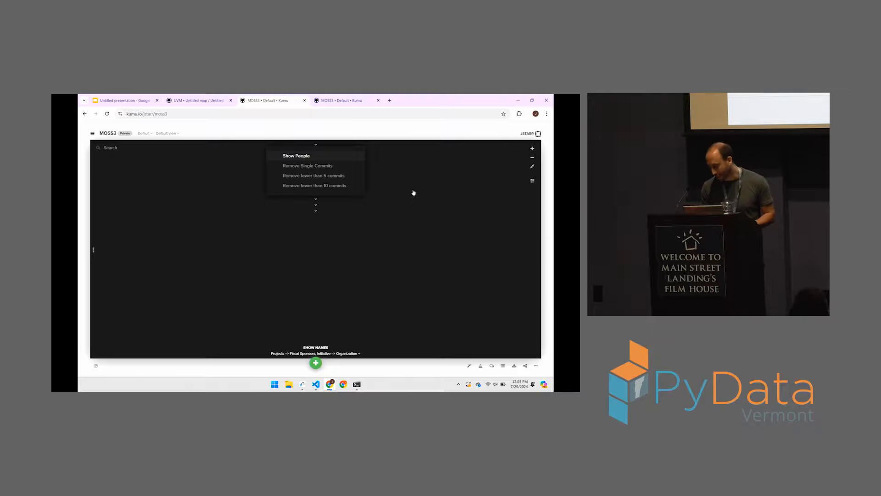
pyautogui.click(296, 156)
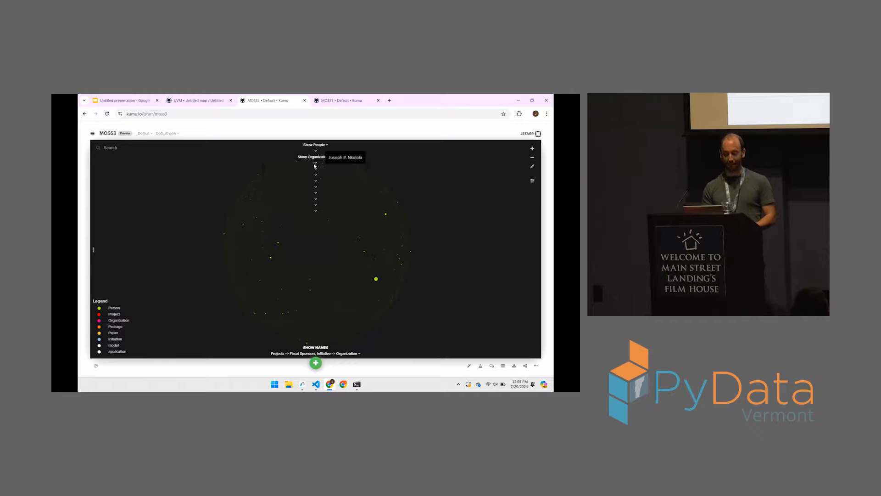
pyautogui.moveTo(386, 152)
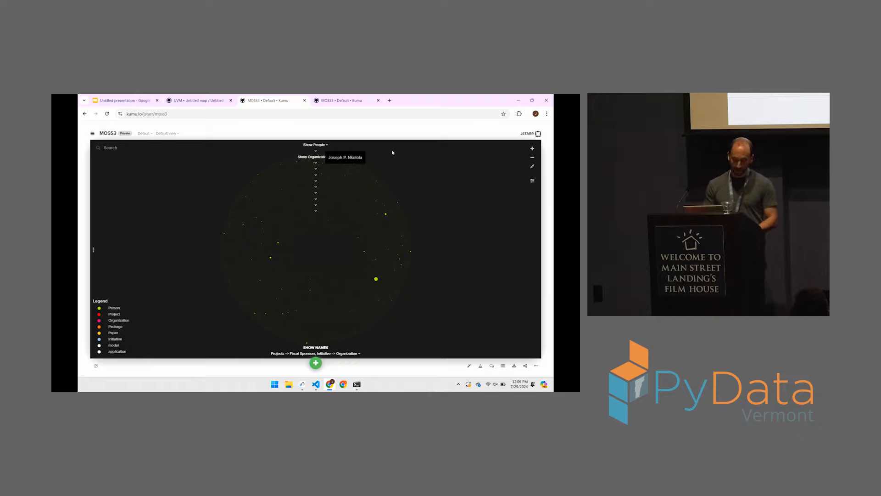
pyautogui.moveTo(390, 154)
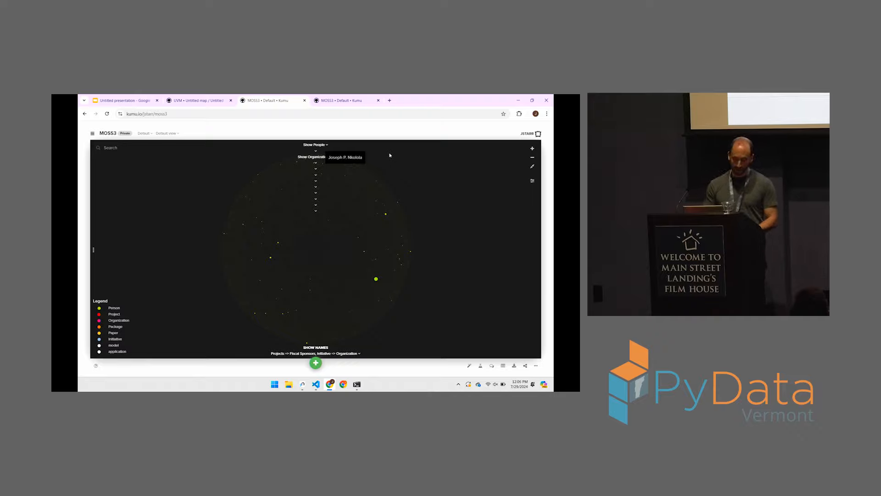
pyautogui.moveTo(410, 186)
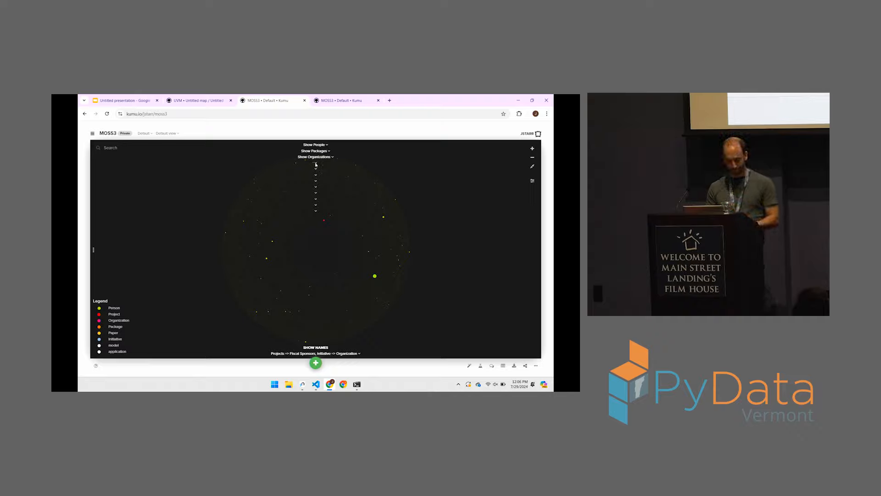
pyautogui.moveTo(413, 164)
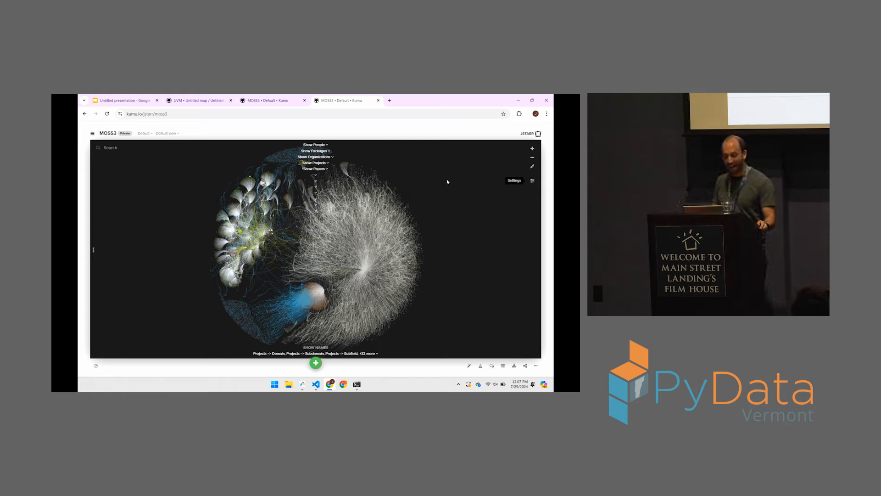
pyautogui.moveTo(473, 233)
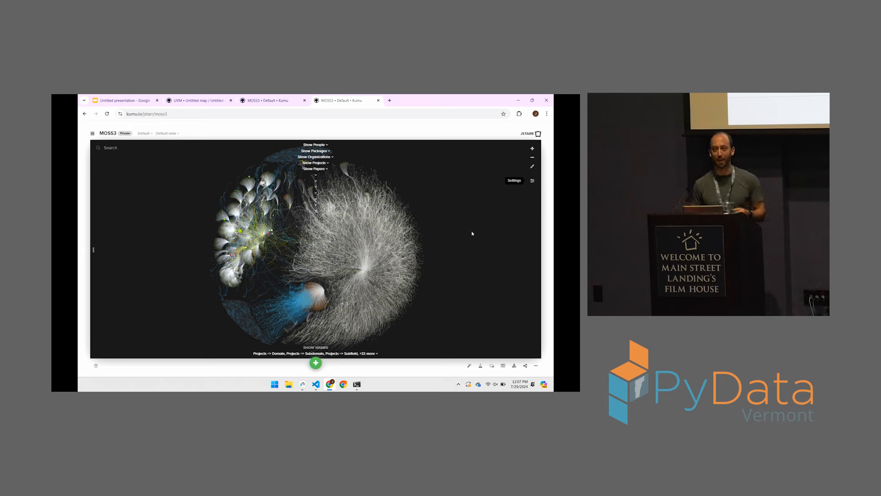
pyautogui.moveTo(488, 242)
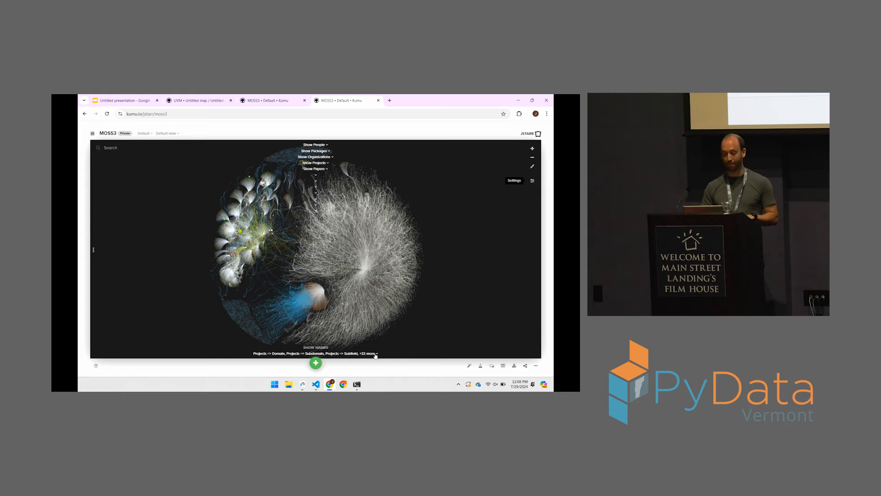
pyautogui.moveTo(434, 310)
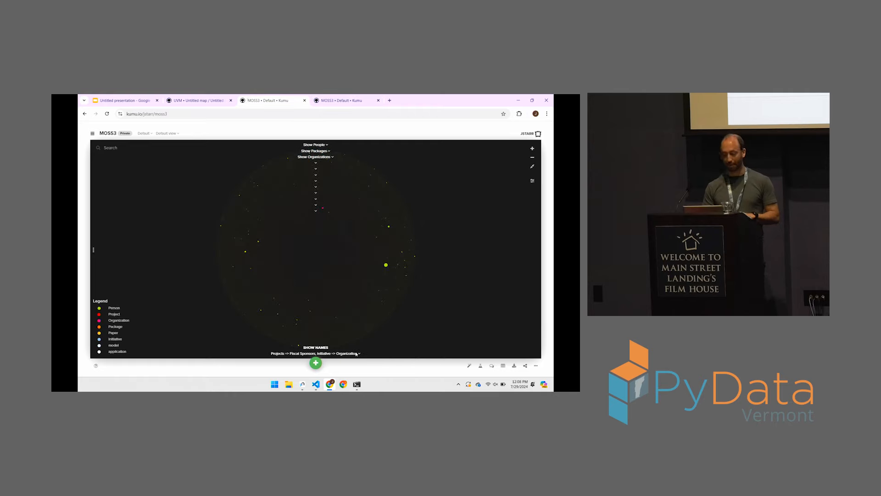
# Browse the MOSS3 connection-type list to review the two enabled connection types
pyautogui.click(356, 353)
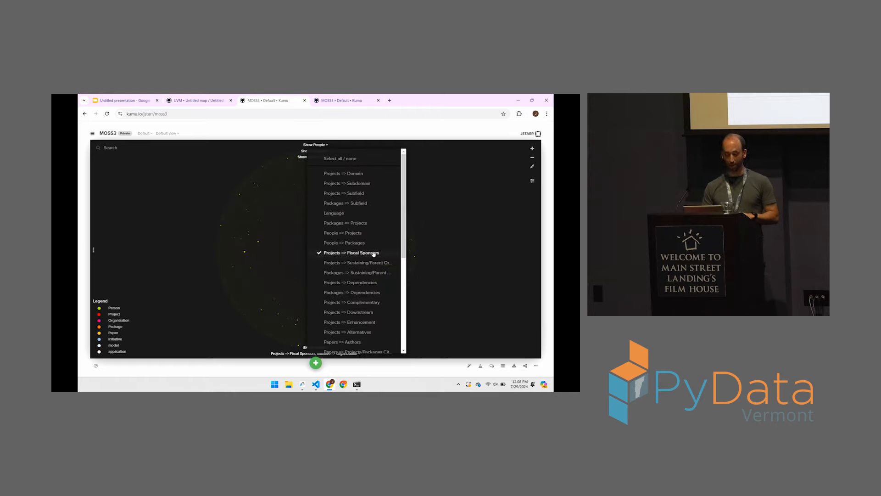
pyautogui.moveTo(350, 282)
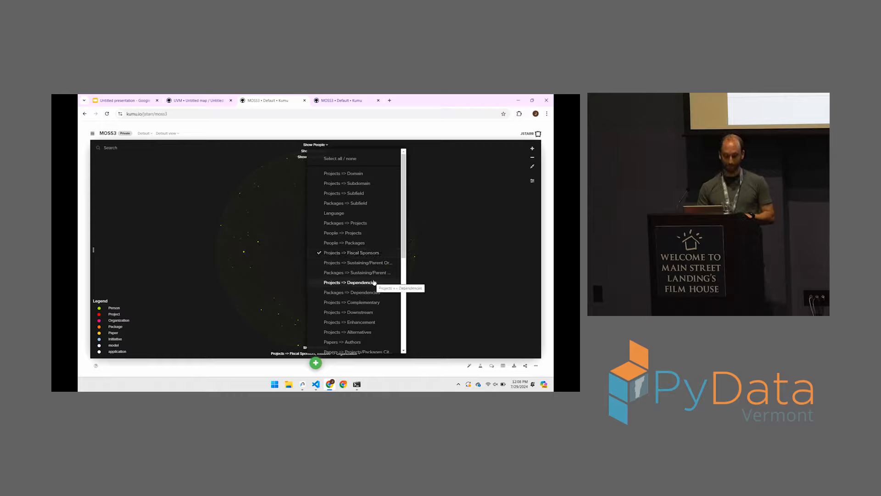
pyautogui.scroll(-3)
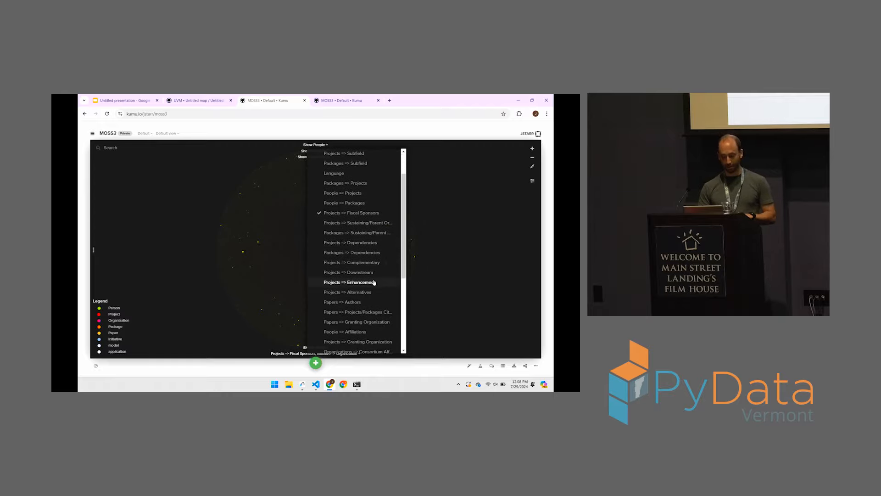
pyautogui.scroll(-3)
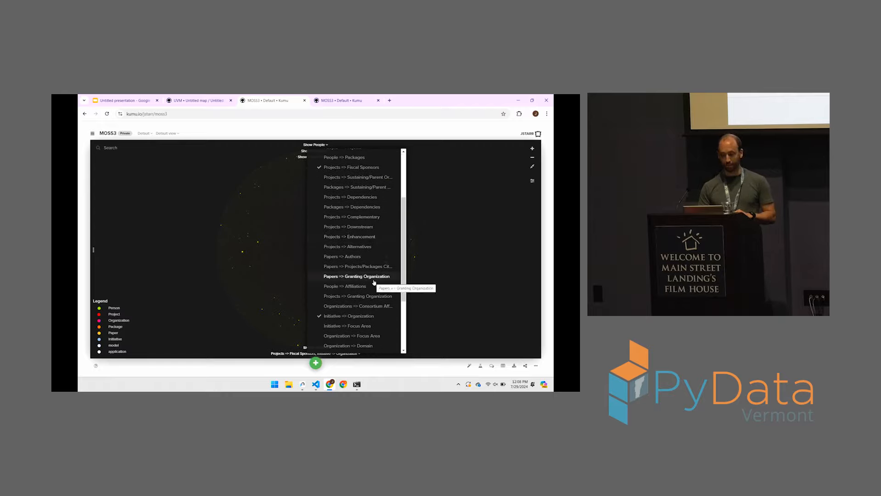
pyautogui.scroll(-3)
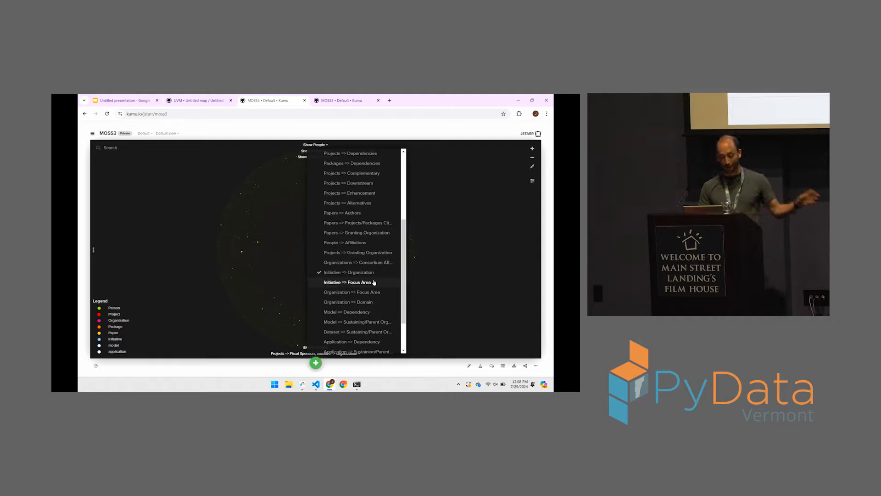
pyautogui.scroll(-3)
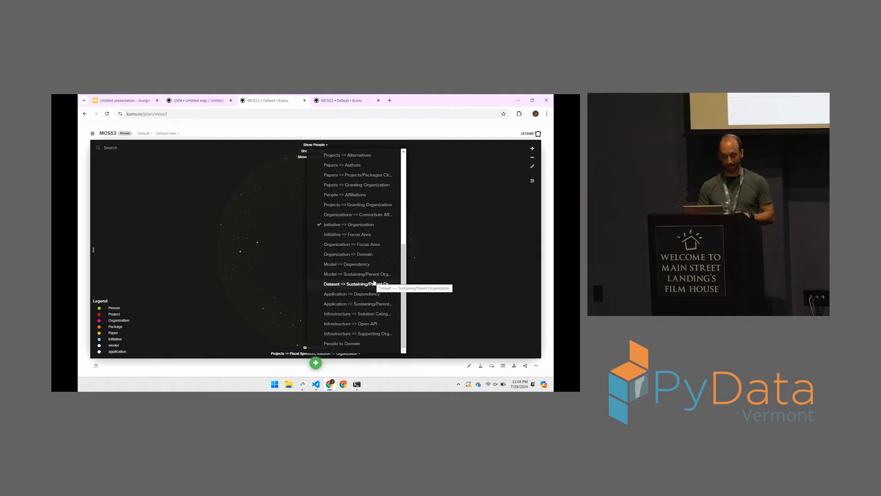
pyautogui.scroll(3)
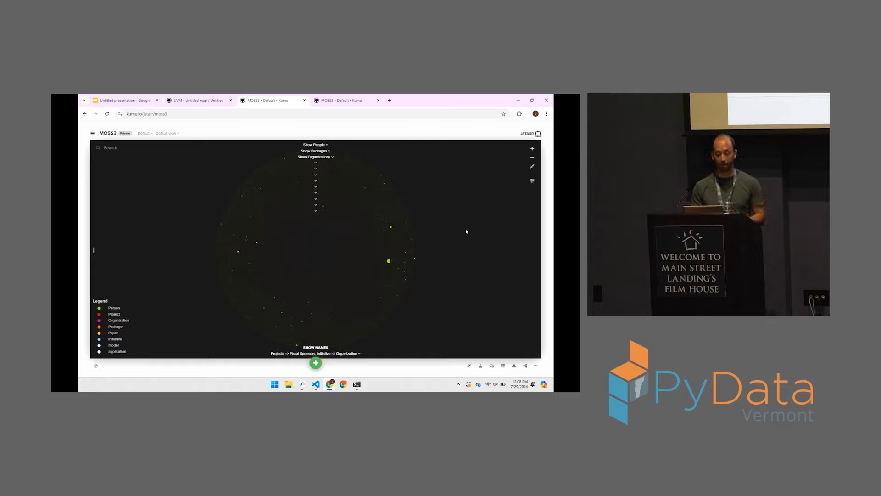
# Switch to the fuller MOSS3 tab with every connection type enabled
pyautogui.click(315, 169)
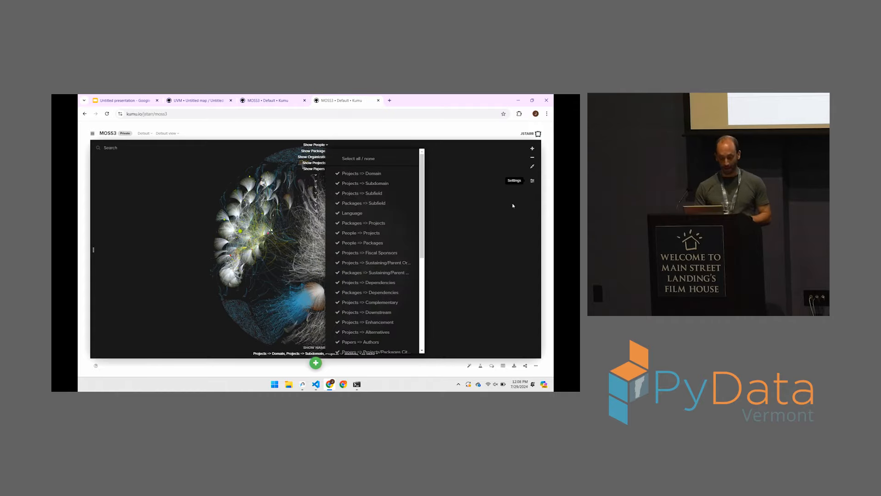
pyautogui.moveTo(453, 336)
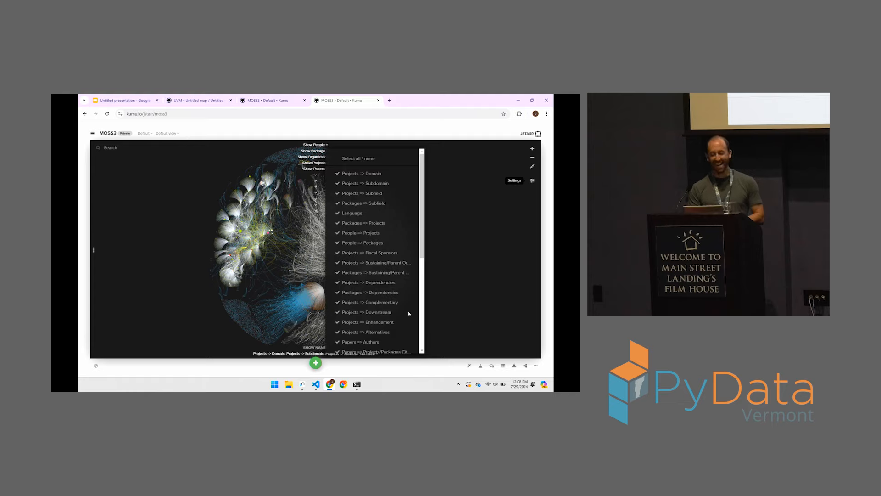
pyautogui.moveTo(214, 215)
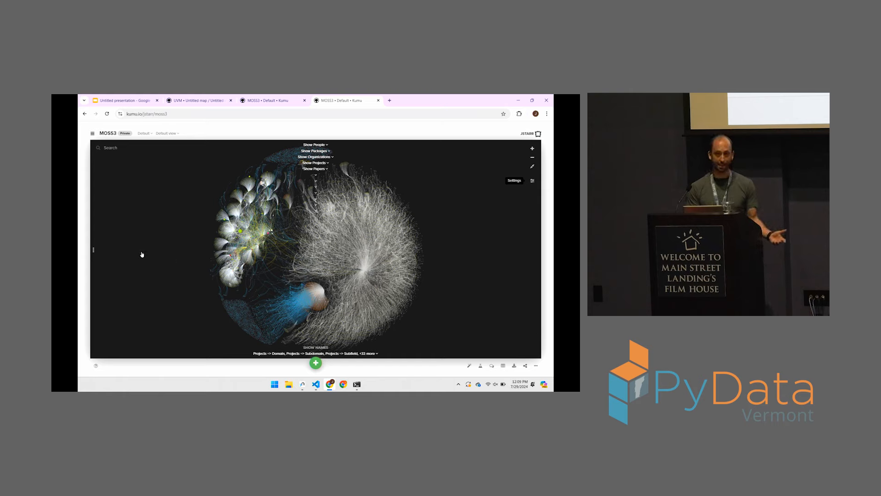
pyautogui.moveTo(172, 251)
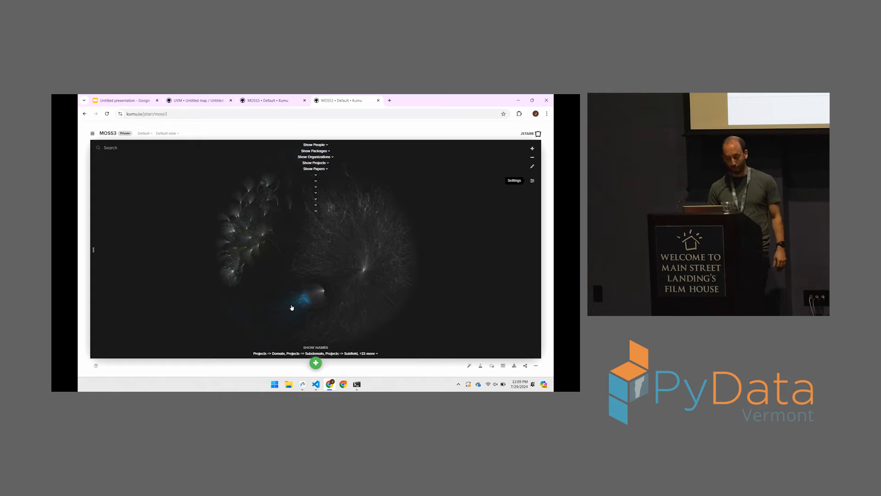
pyautogui.moveTo(159, 315)
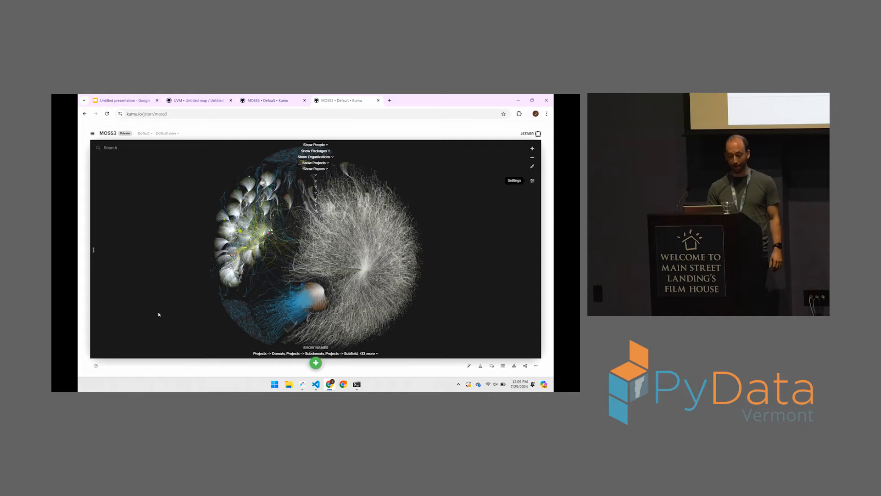
pyautogui.moveTo(256, 321)
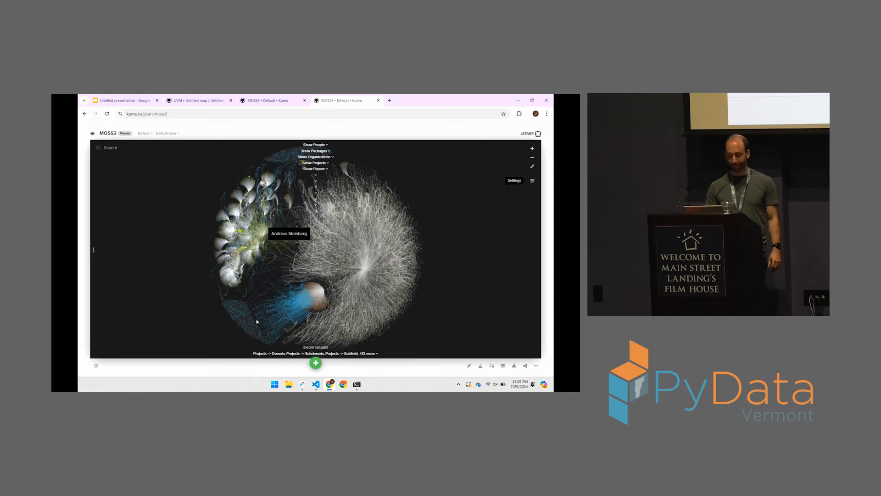
pyautogui.moveTo(175, 297)
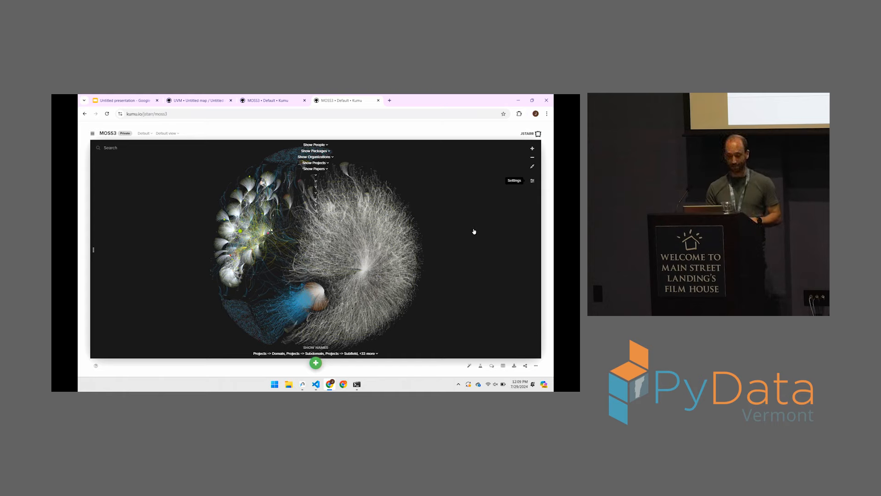
pyautogui.moveTo(323, 265)
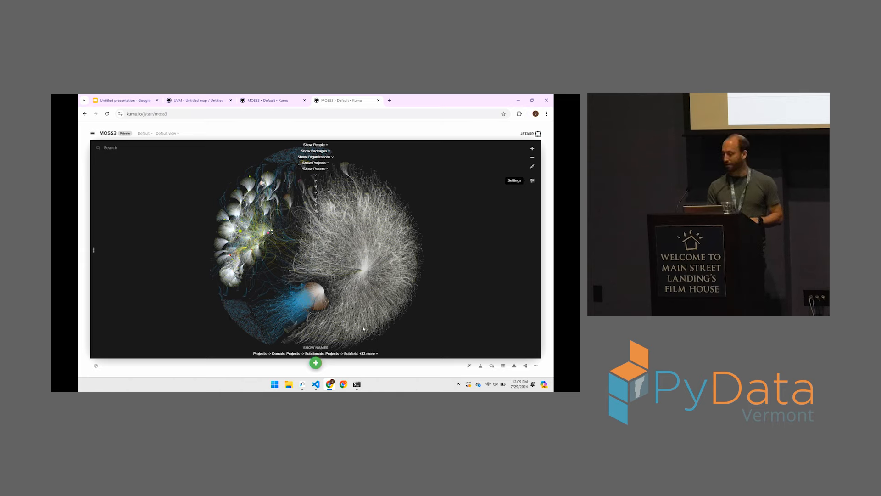
pyautogui.moveTo(442, 266)
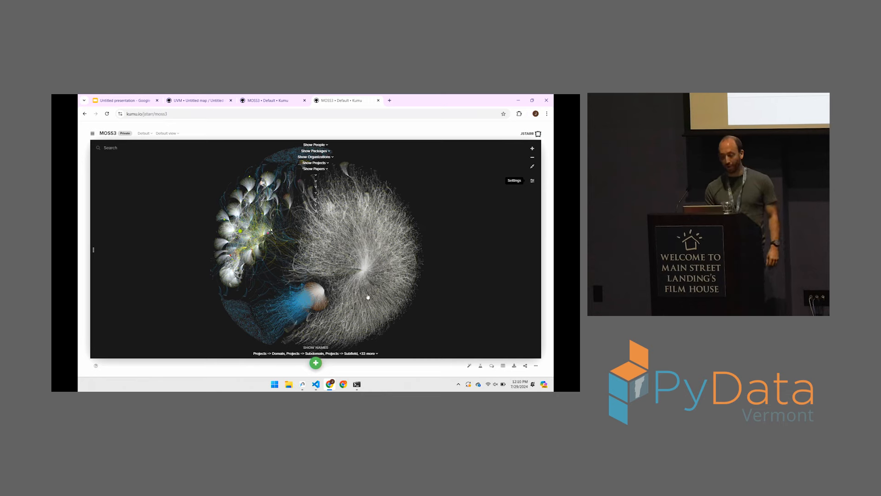
pyautogui.moveTo(450, 274)
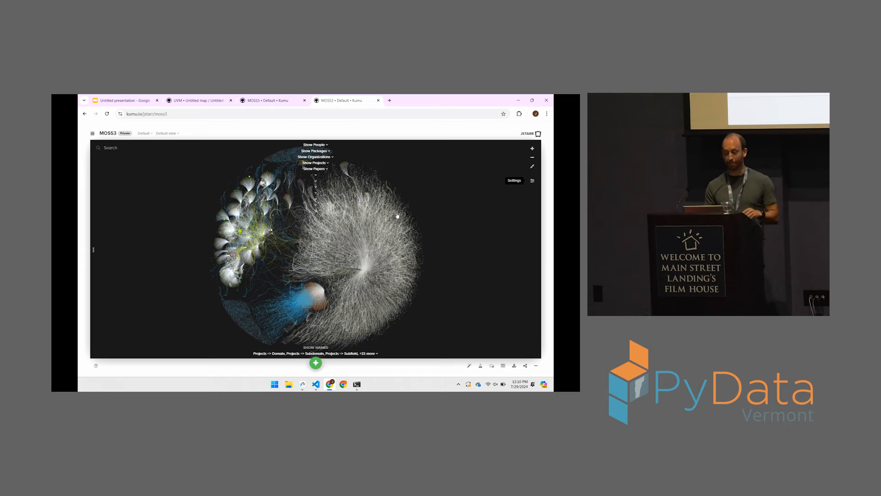
pyautogui.moveTo(460, 236)
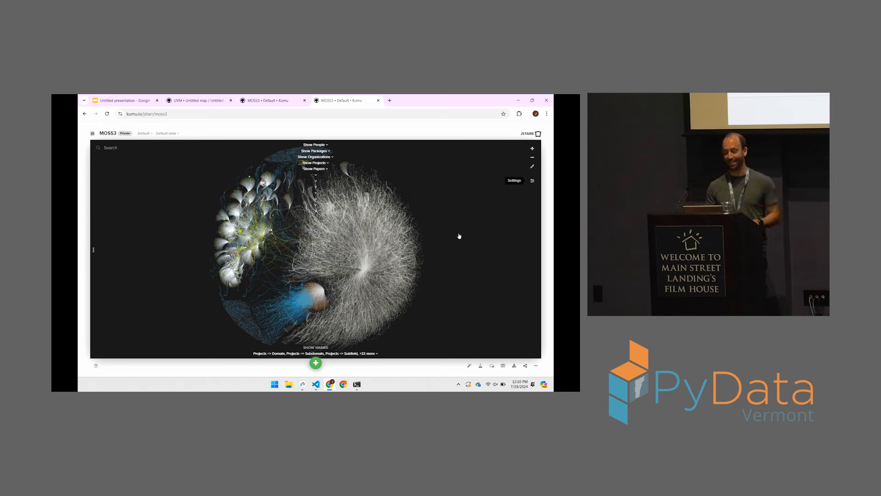
pyautogui.moveTo(453, 239)
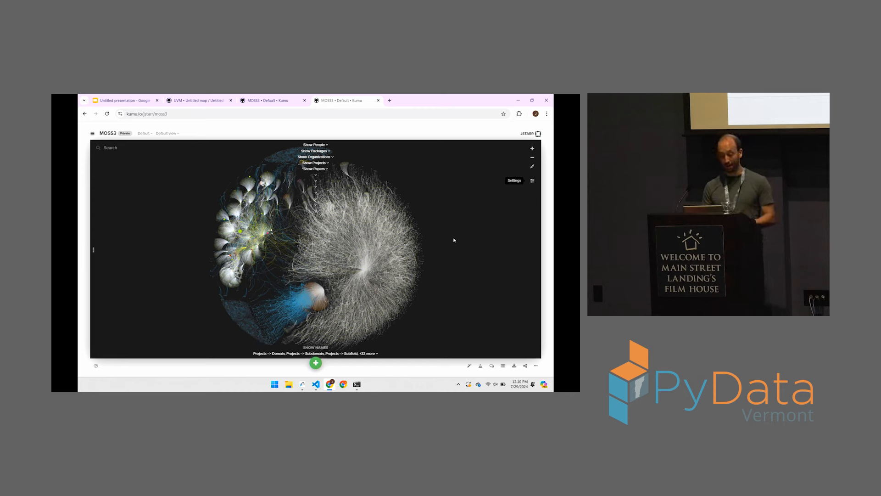
pyautogui.moveTo(450, 281)
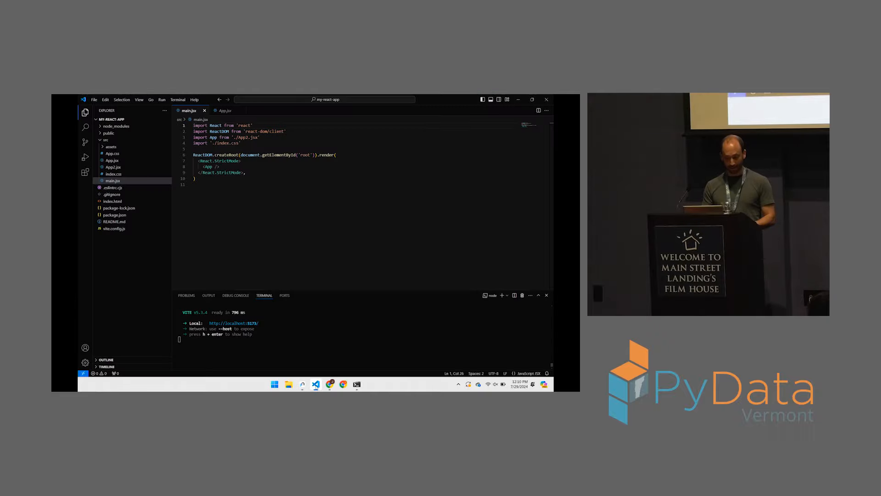
# Stop and rerun the React dev server with npm run dev, then open localhost:5173
pyautogui.click(303, 383)
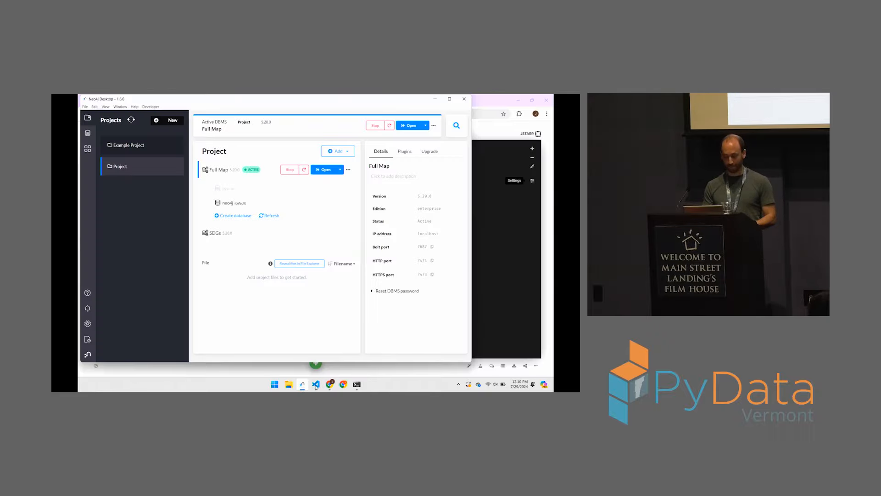
pyautogui.click(316, 384)
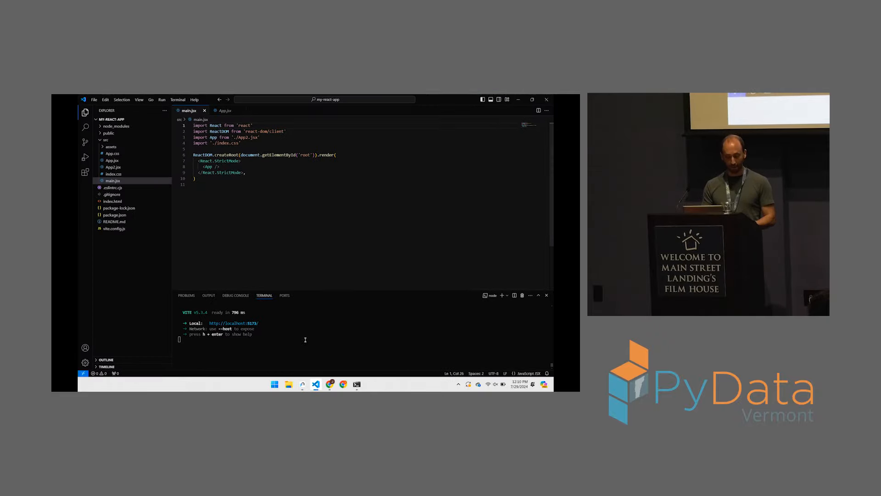
pyautogui.press('ctrl+c')
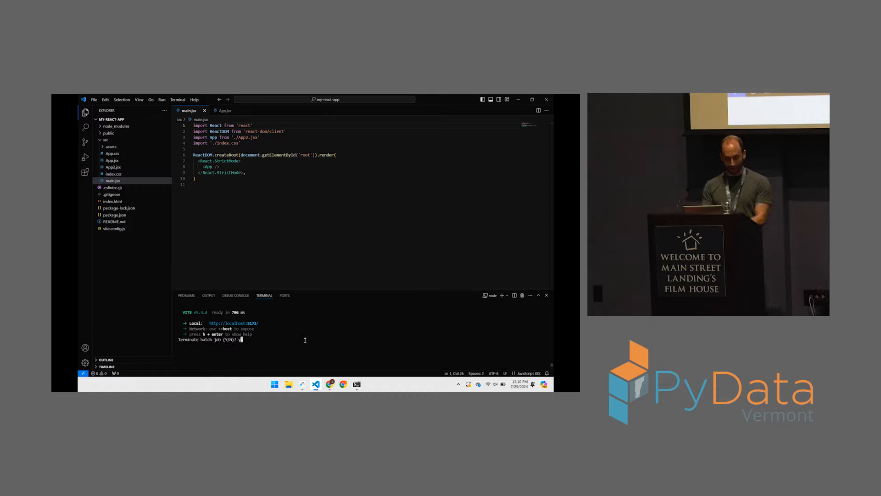
pyautogui.write('npm run dev')
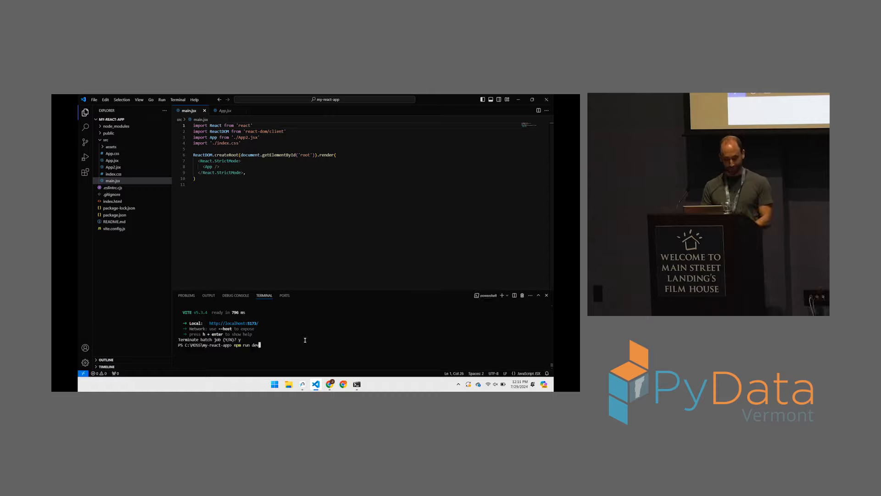
pyautogui.press('Return')
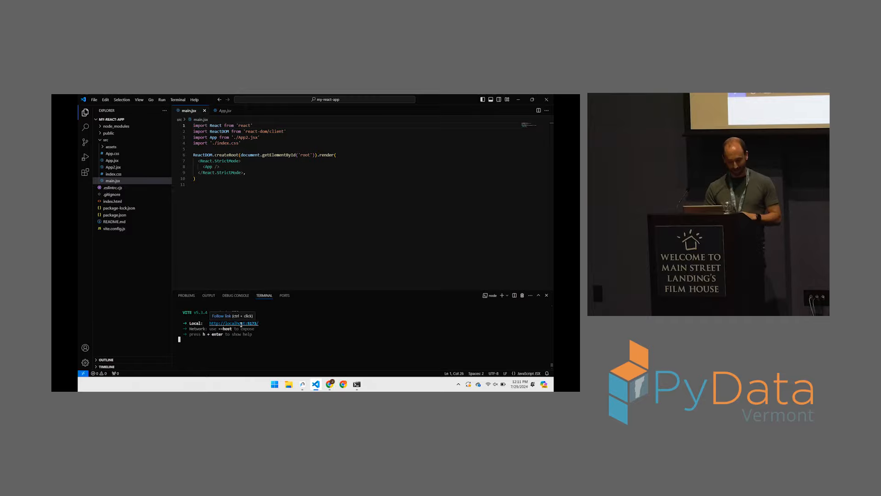
pyautogui.click(232, 323)
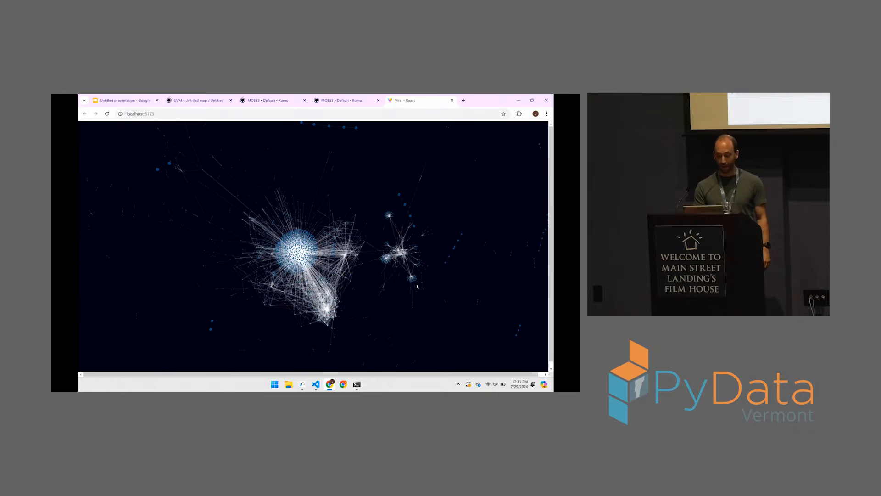
pyautogui.moveTo(395, 303)
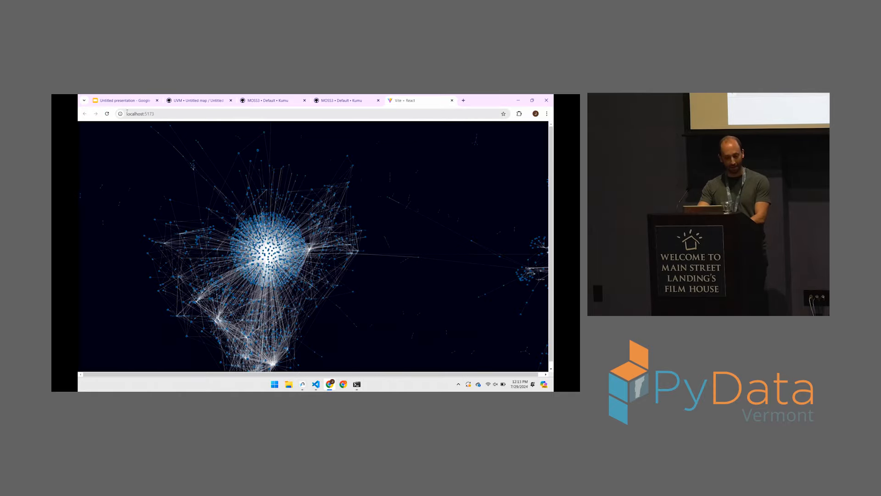
# Switch to the Google Slides deck of ecosystem questions with QR codes
pyautogui.click(123, 100)
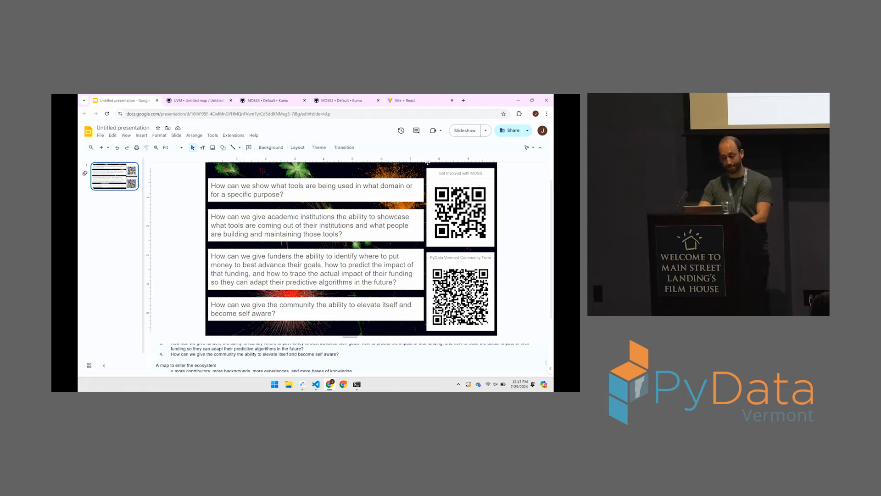
pyautogui.moveTo(302, 383)
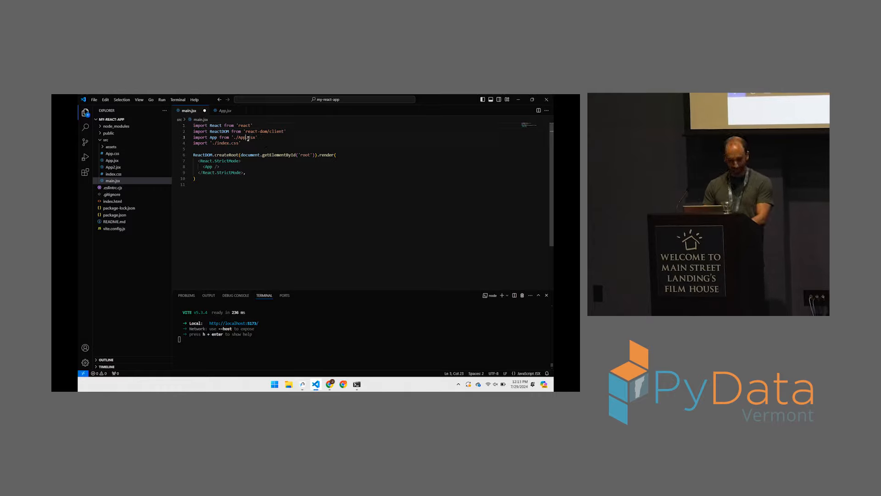
# Save main.jsx importing App.jsx, rerun npm run dev, and open the updated localhost app
pyautogui.press('ctrl+s')
pyautogui.write('npm run dev')
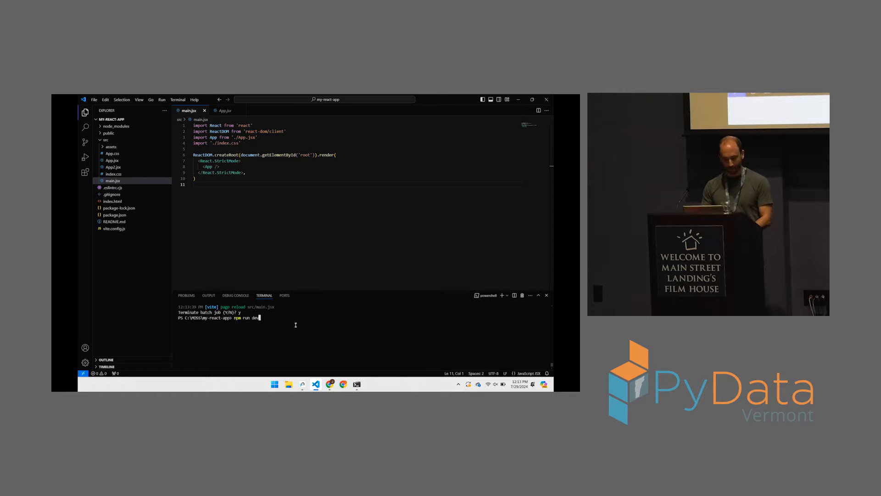
pyautogui.press('Return')
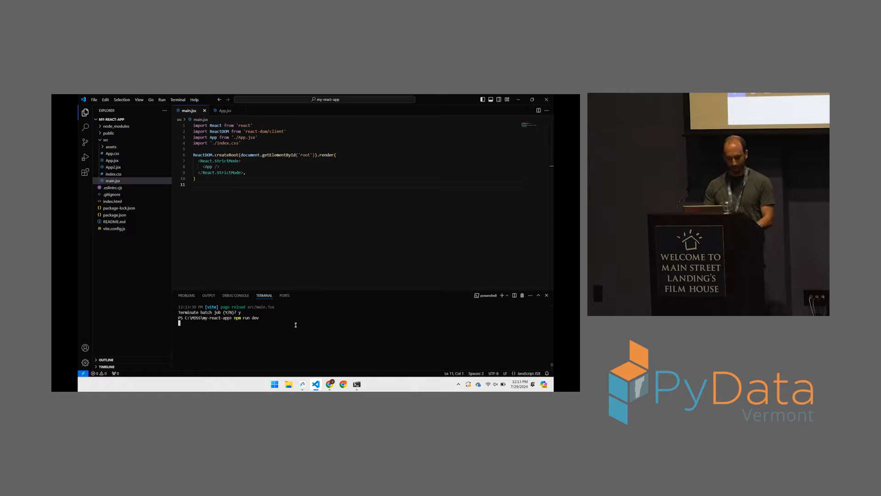
pyautogui.press('Return')
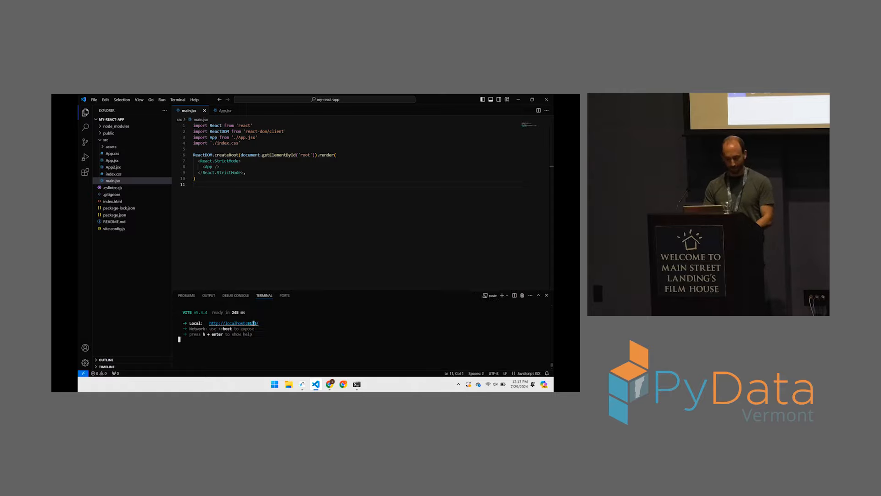
pyautogui.moveTo(235, 323)
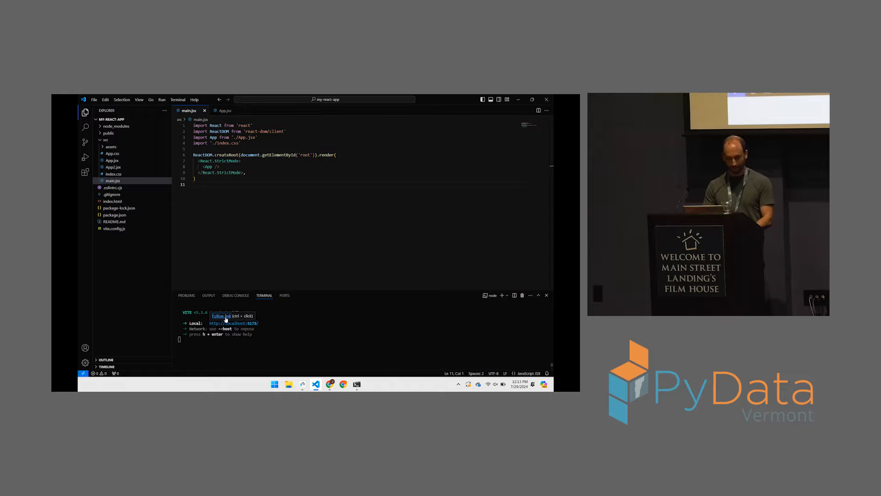
pyautogui.click(233, 323)
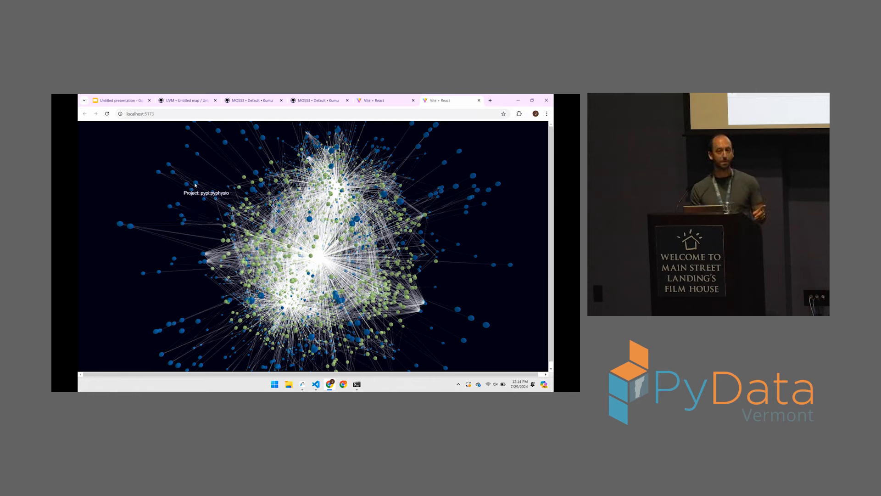
pyautogui.moveTo(173, 279)
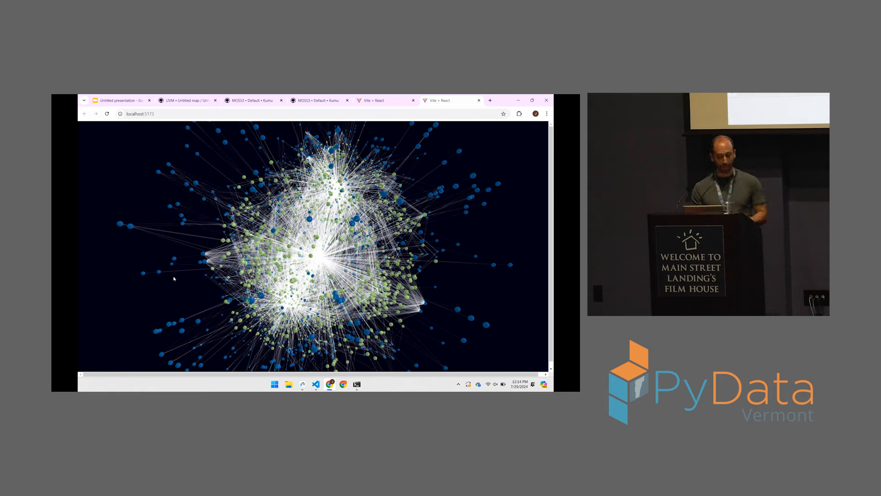